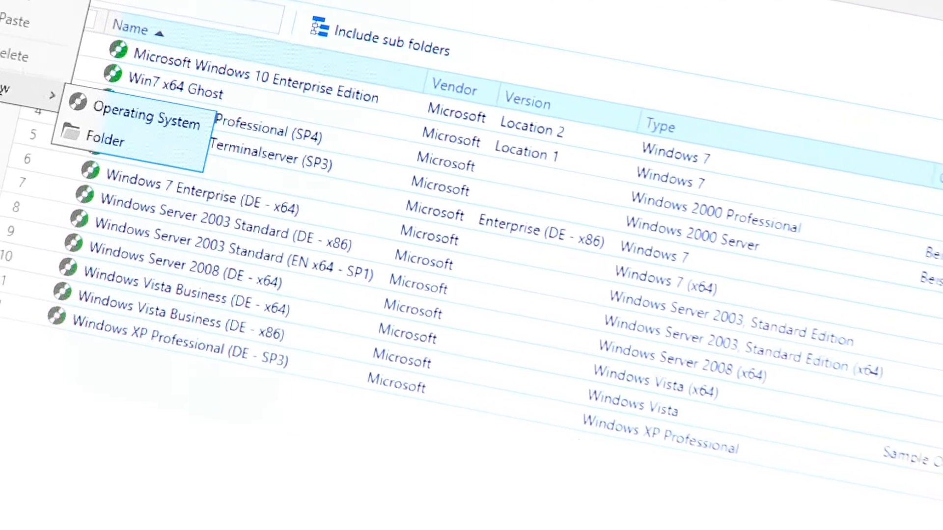
Step: Start a new active, unrestricted job named 'win10 Migration' with express mode on
click(146, 115)
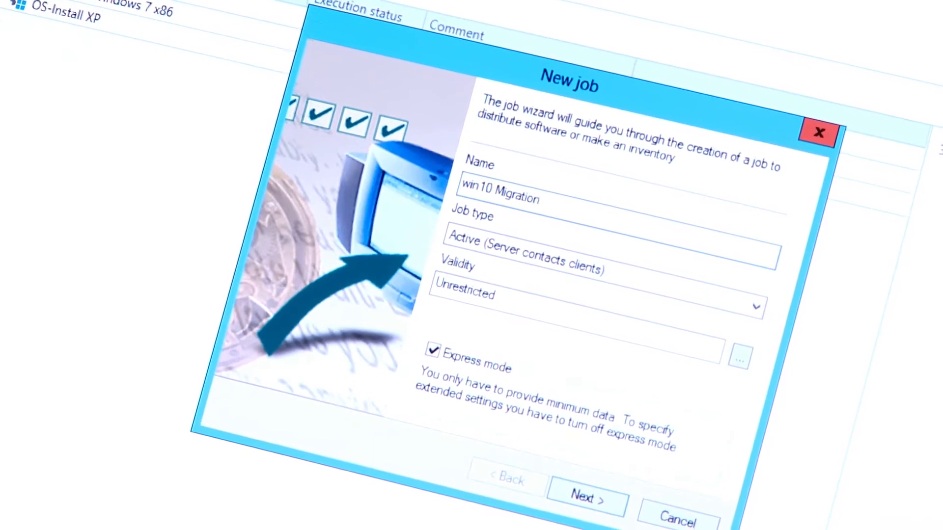
Step: Add a Deploy operating system step for Microsoft Windows 10 Enterprise Edition Location 2
click(586, 498)
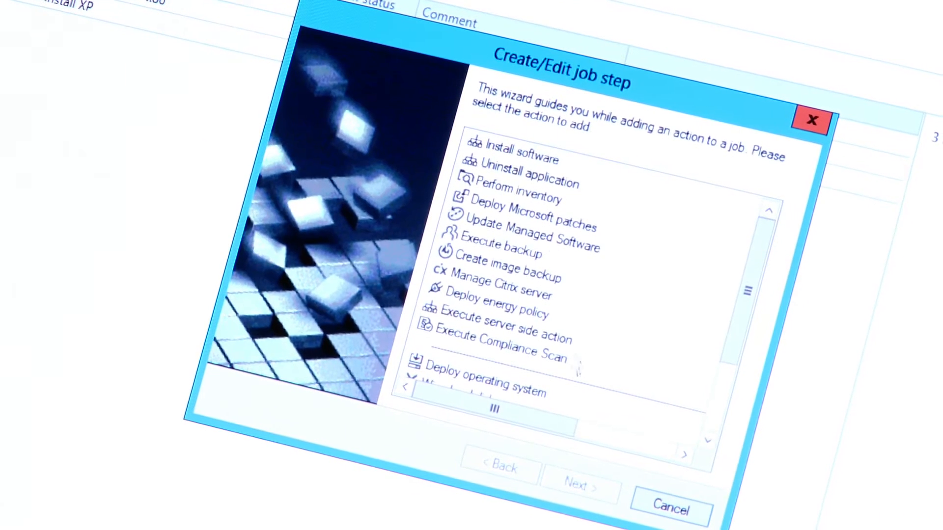
scroll(down, 3)
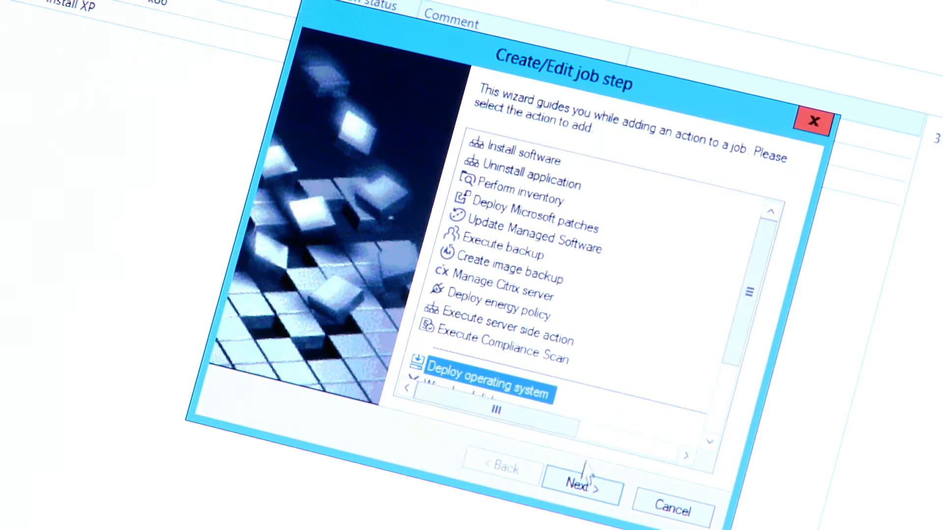
click(581, 484)
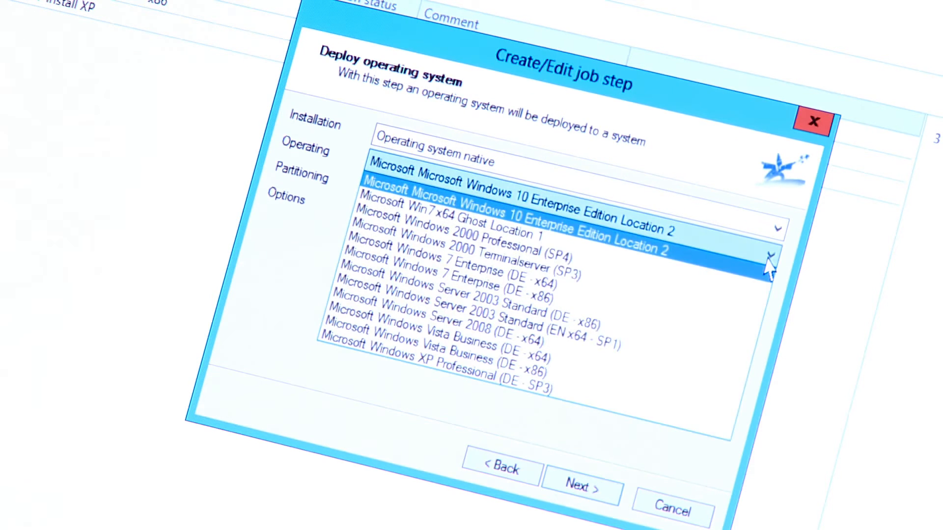
click(580, 488)
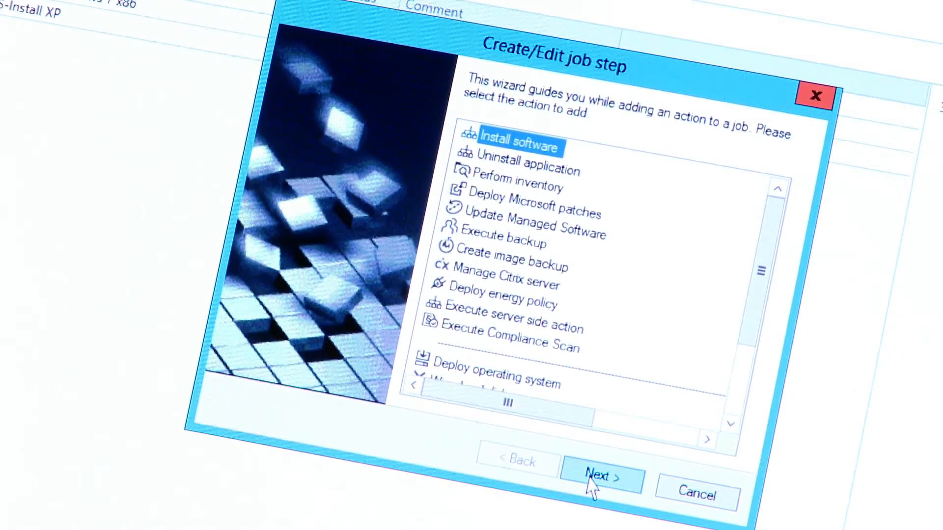
Step: Add an Install software step and browse folders for packages like Adobe Flash Player and 7-Zip
click(600, 478)
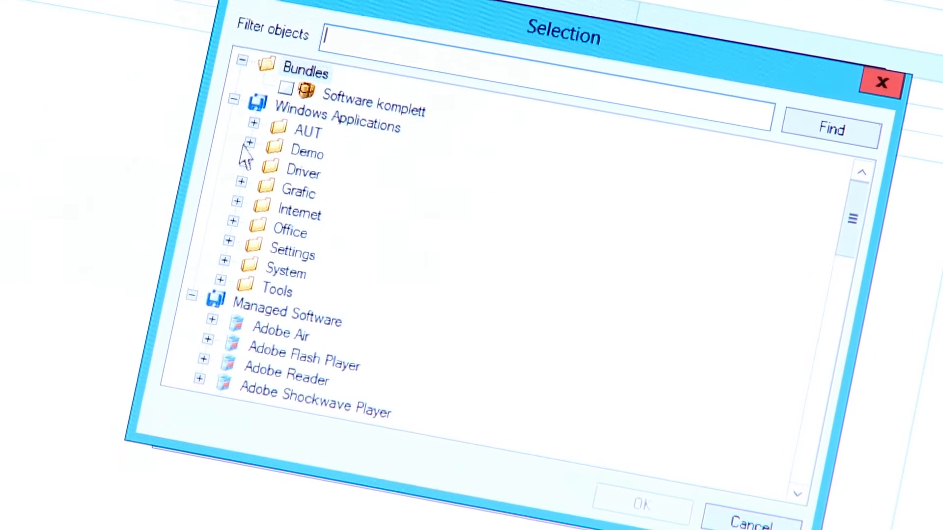
click(249, 144)
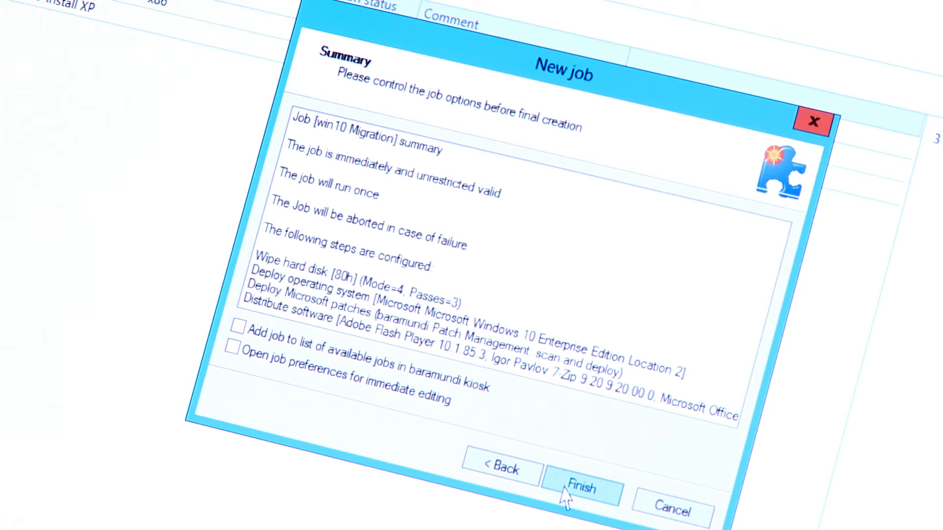
Step: Create the job, confirm the disk-wipe assignment warning, and proceed to client selection
click(581, 487)
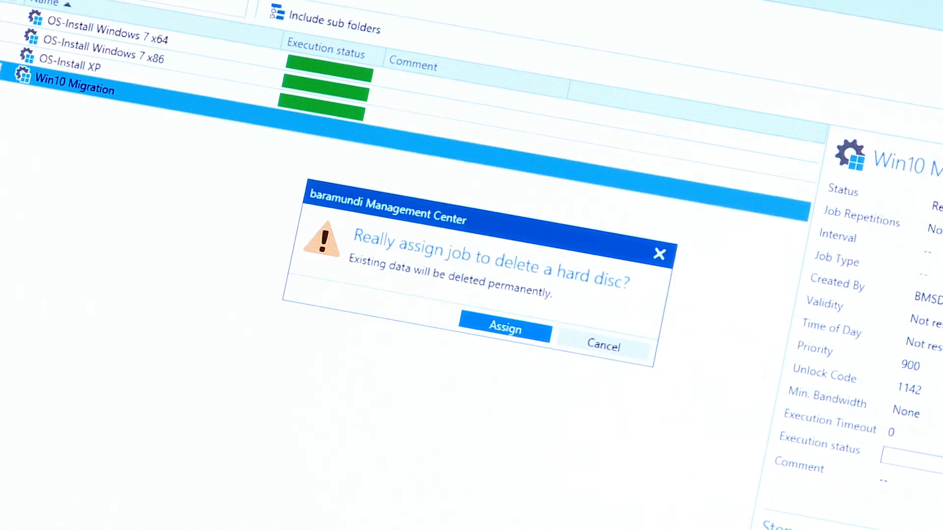
click(504, 327)
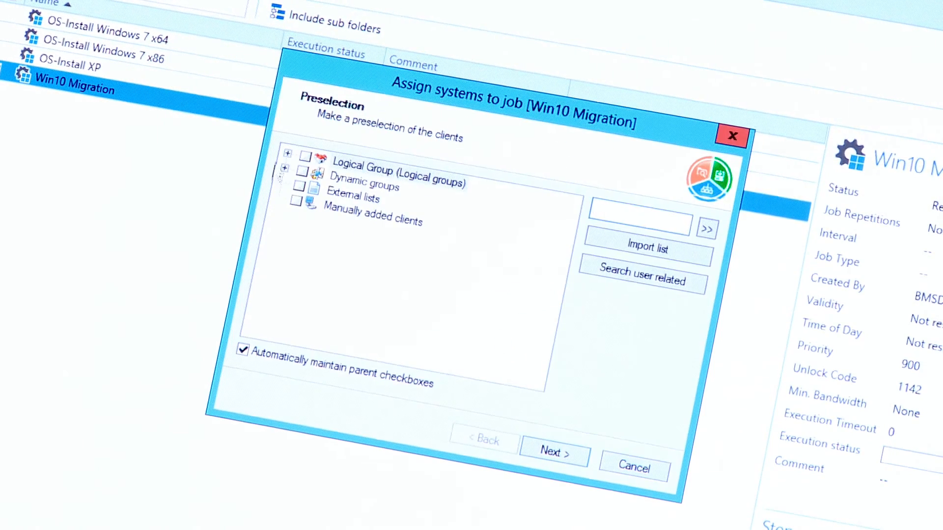
click(552, 452)
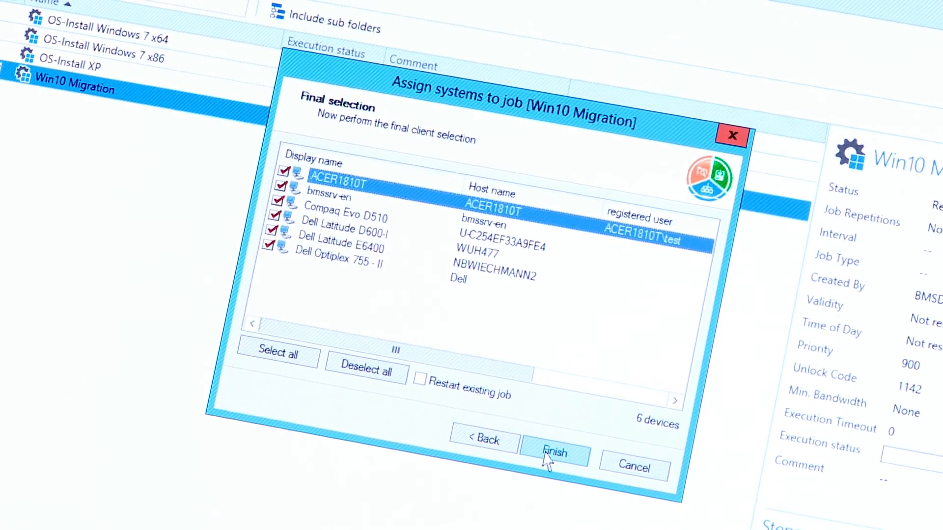